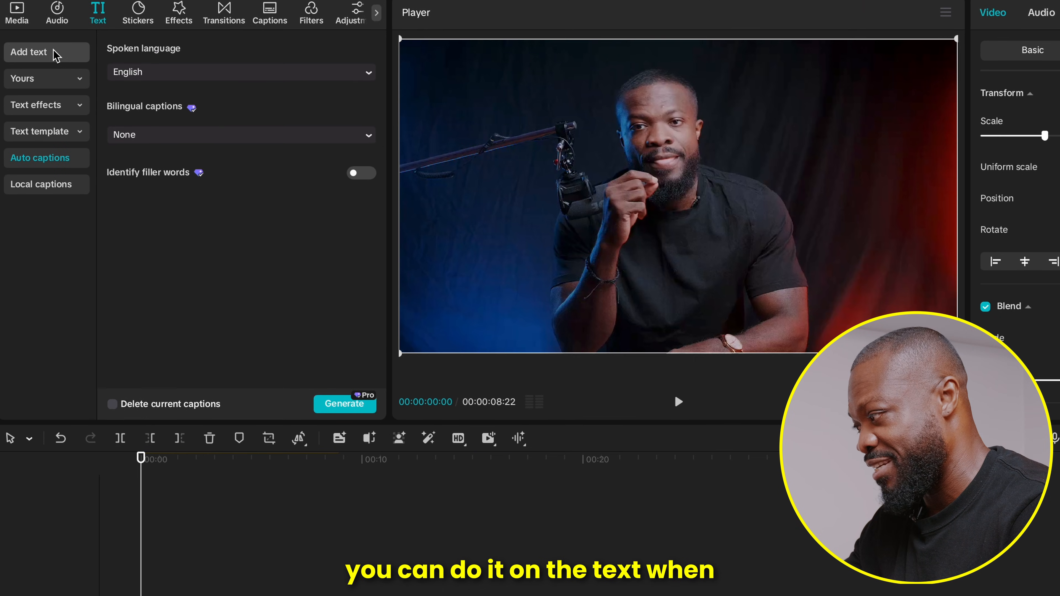
- Generate English auto captions from the video's speech as a caption track
left_click(28, 52)
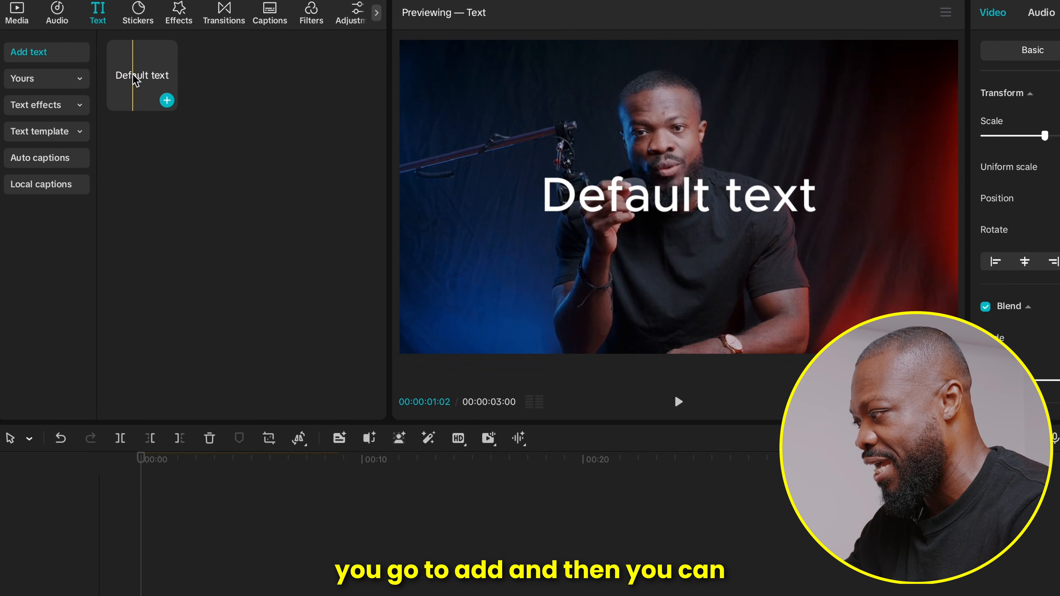
left_click(40, 158)
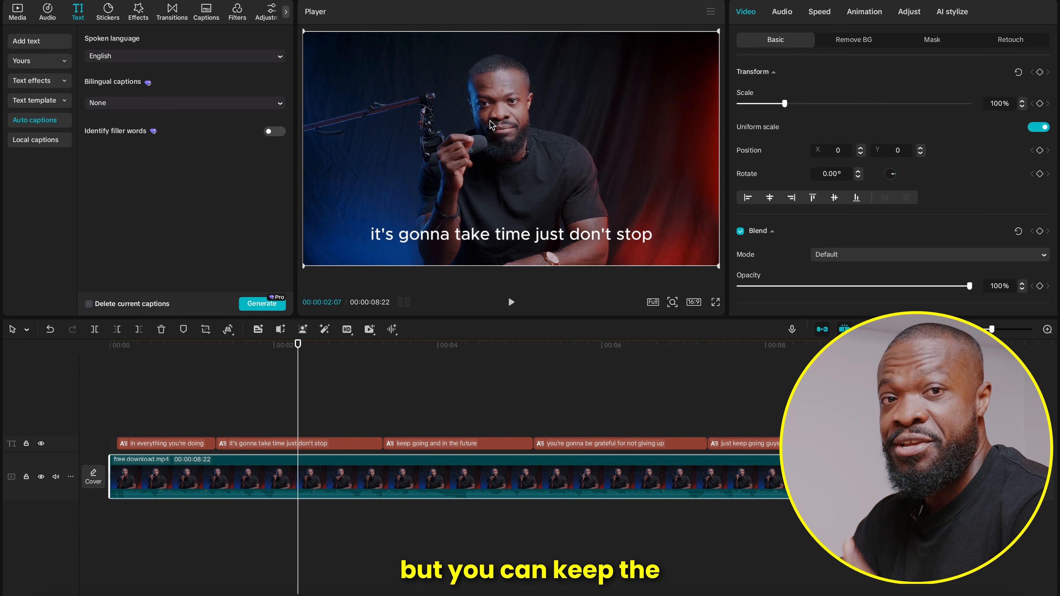
- Restyle all captions to Poppins-Bold with a drop shadow, then select the first caption
left_click(382, 471)
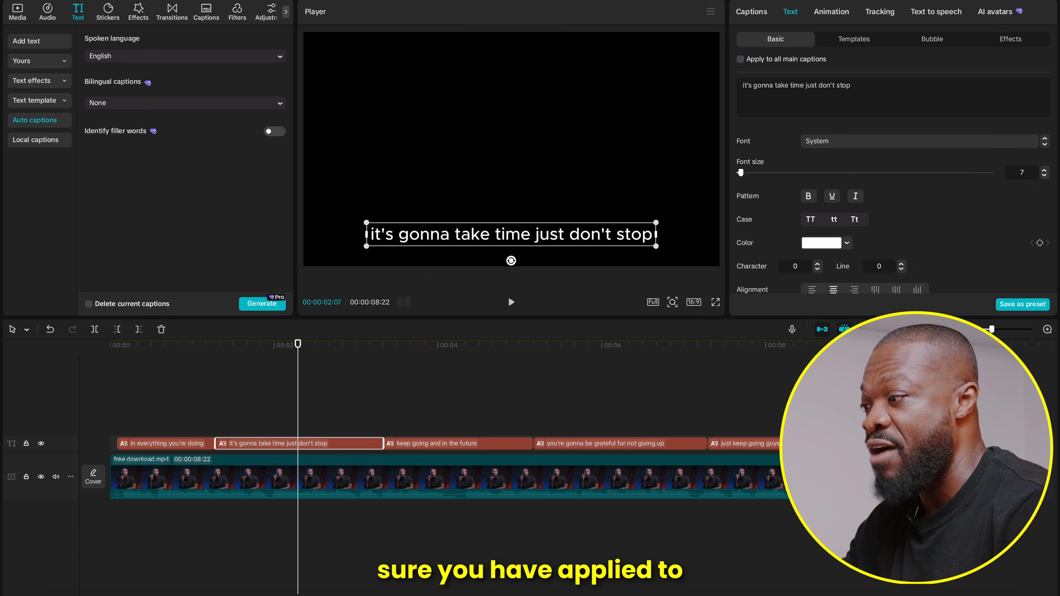
left_click(740, 59)
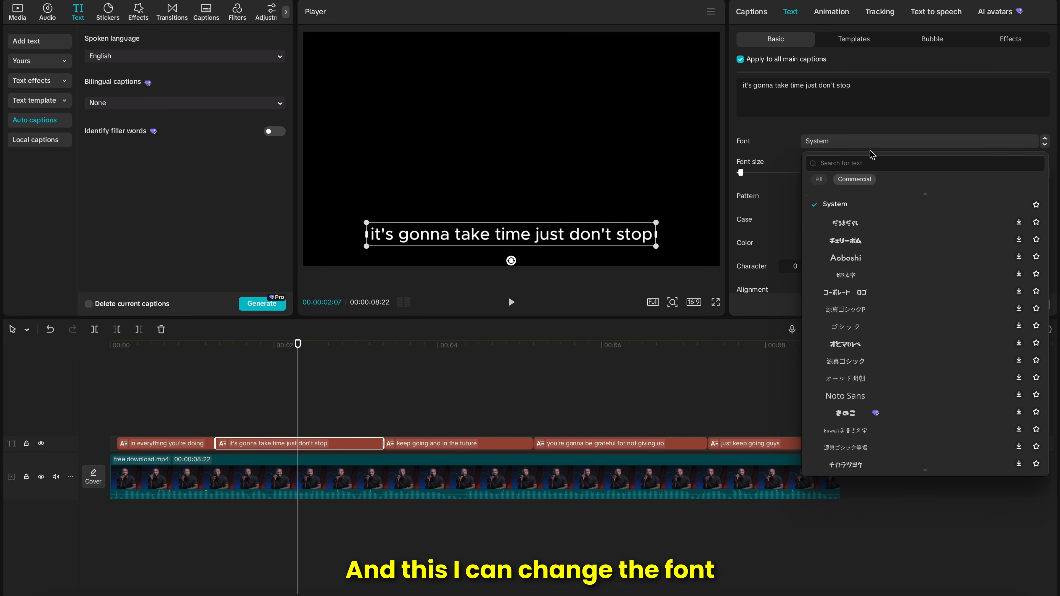
type("poppi")
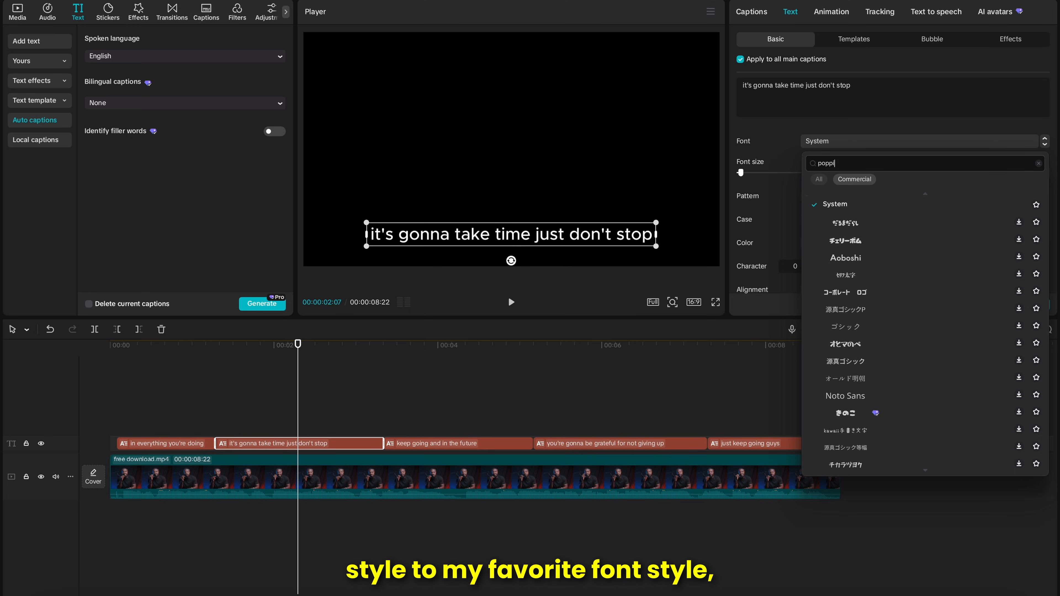
left_click(845, 162)
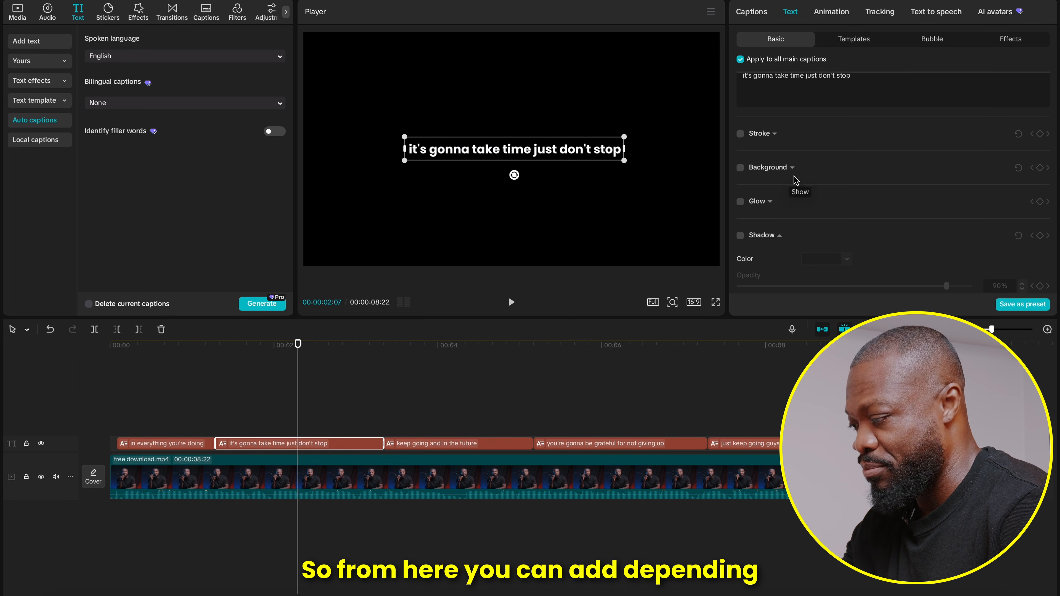
mouse_move(742, 242)
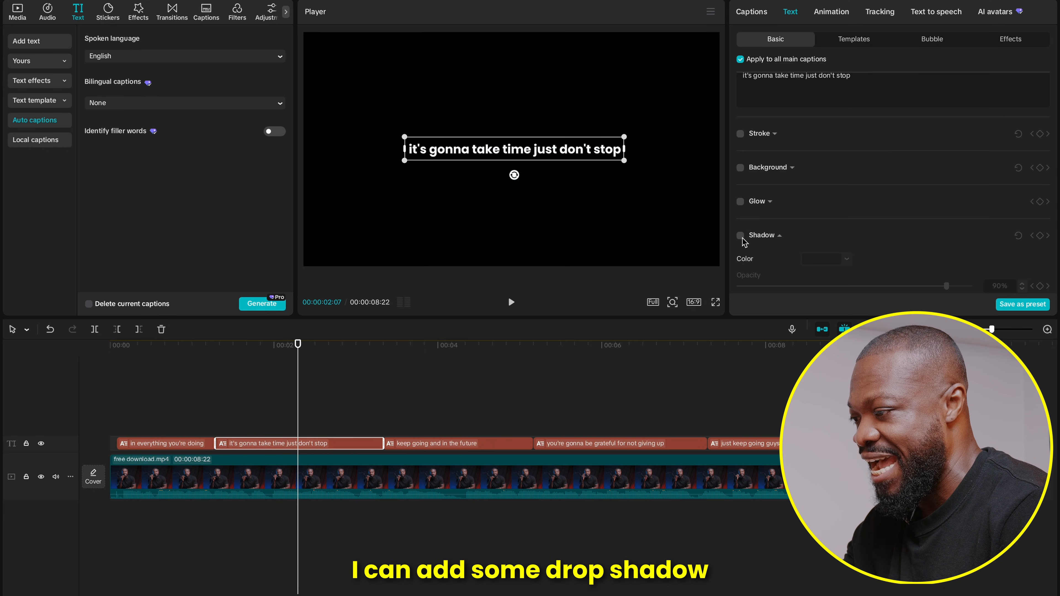
left_click(740, 236)
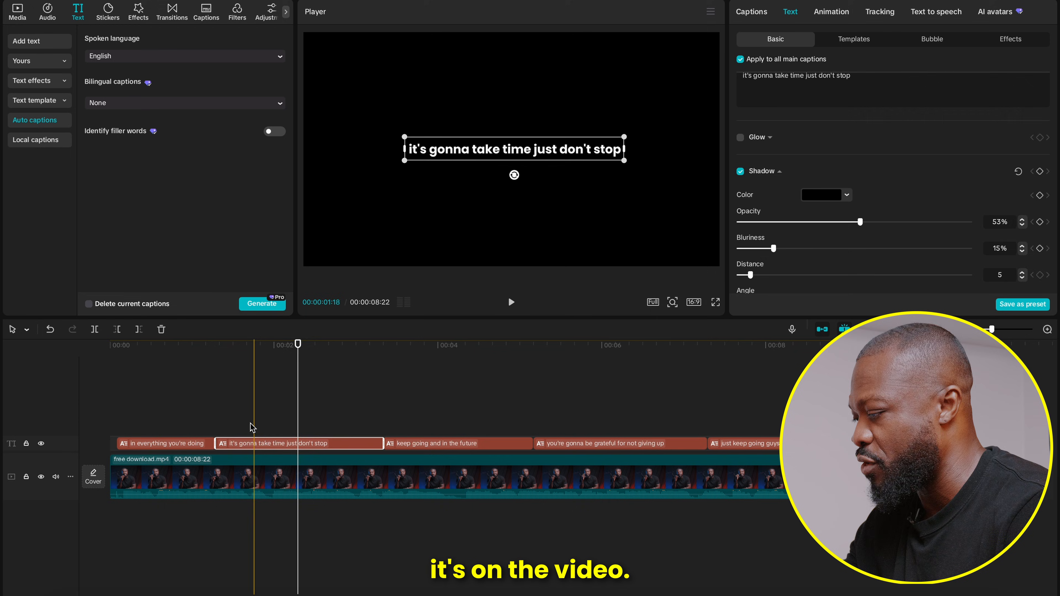
left_click(165, 443)
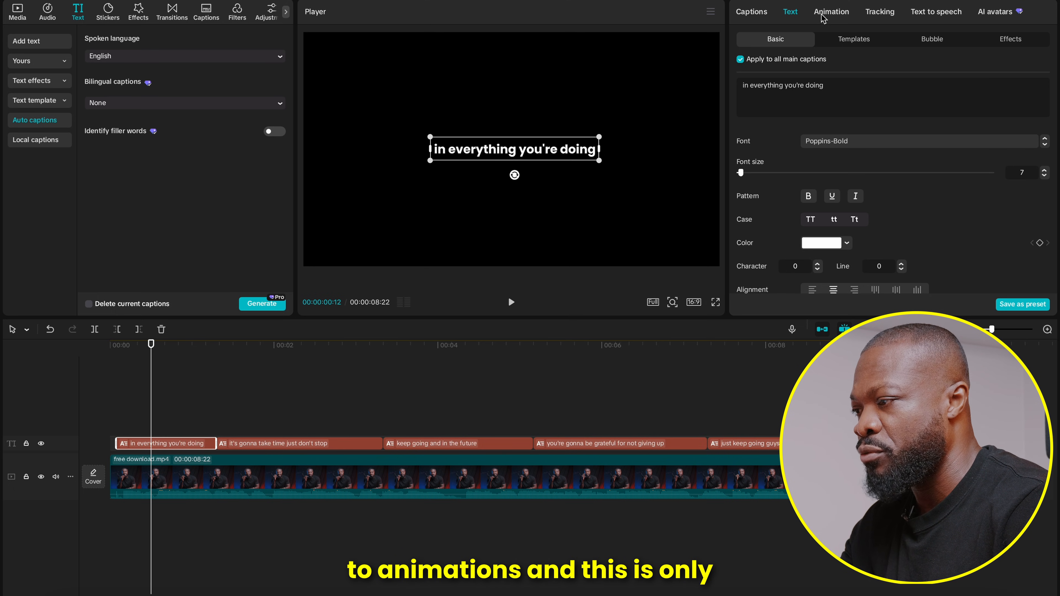
- Apply the favourited Slide Up caption animation to the captions and preview it
left_click(830, 11)
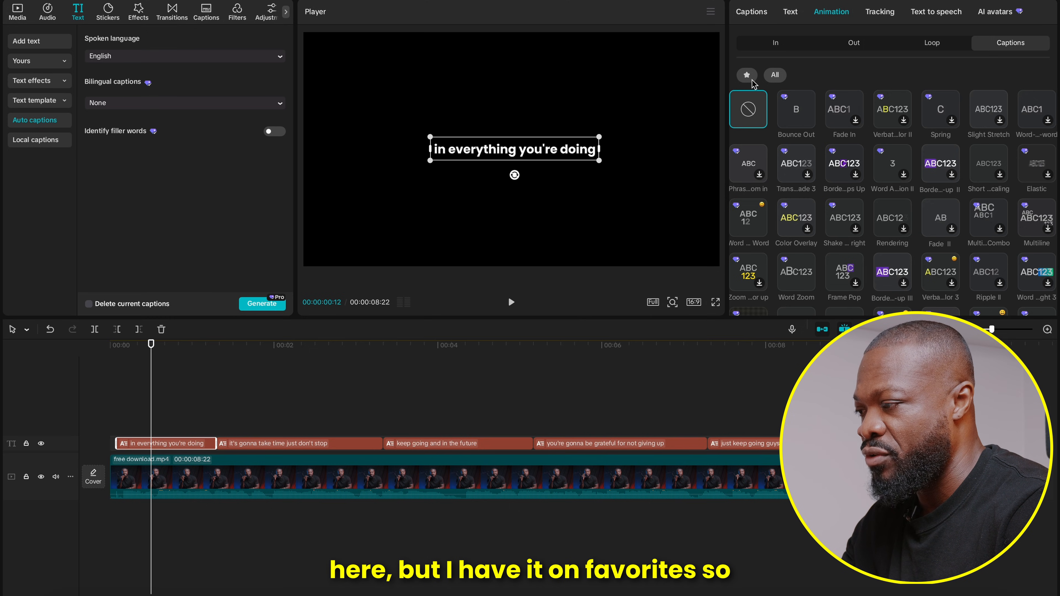
left_click(747, 75)
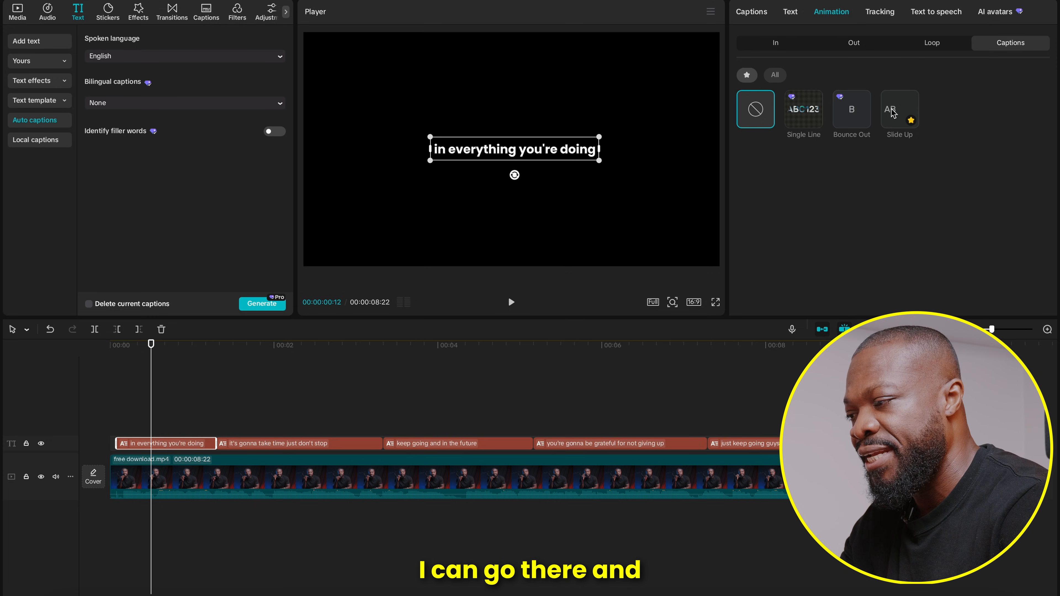
left_click(899, 109)
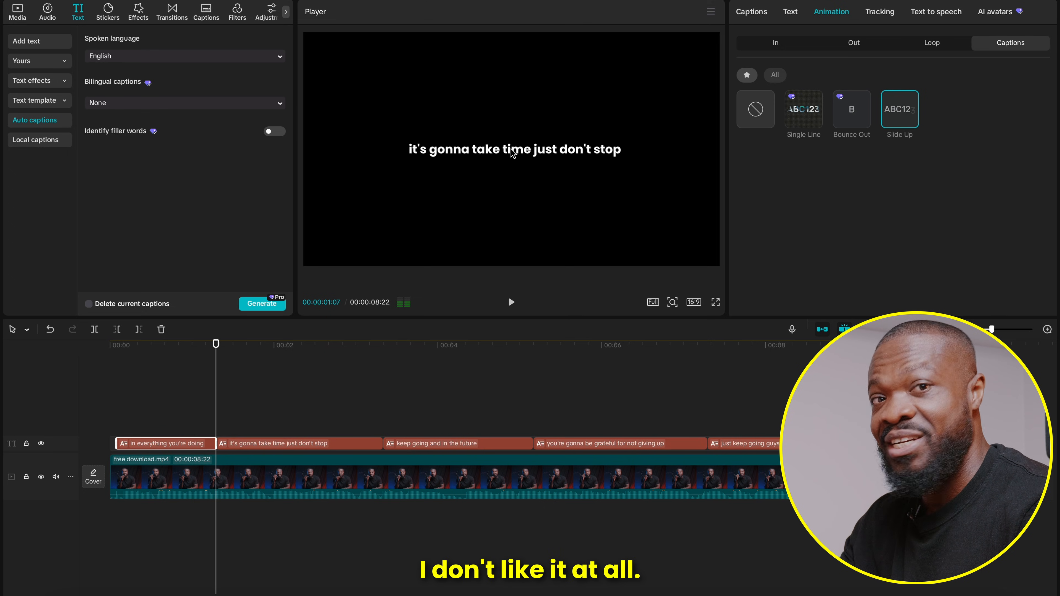
- Return the first caption to its basic settings after checking the entrance animation presets
left_click(755, 109)
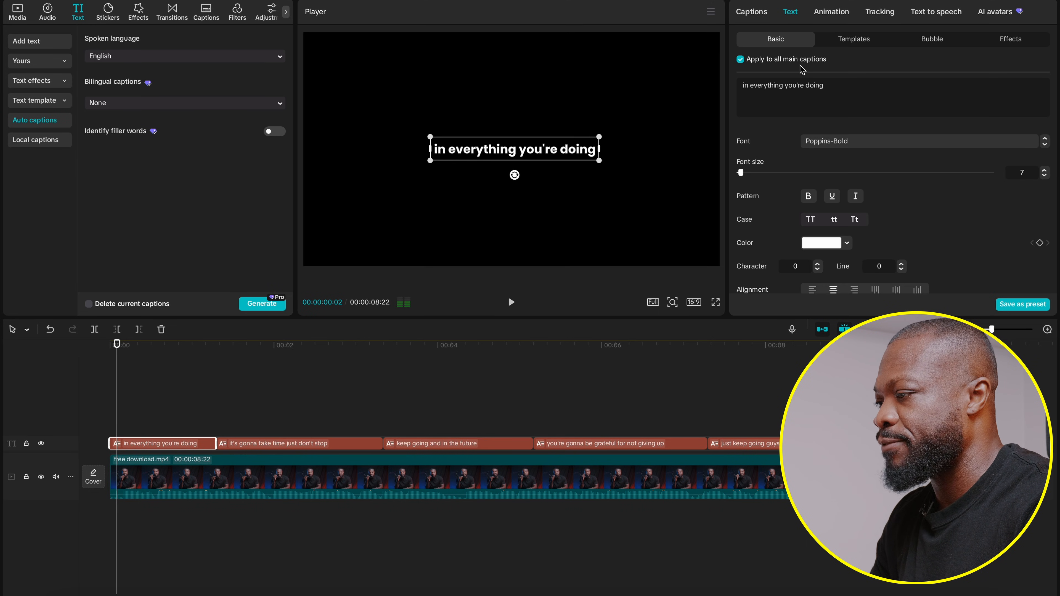
left_click(831, 11)
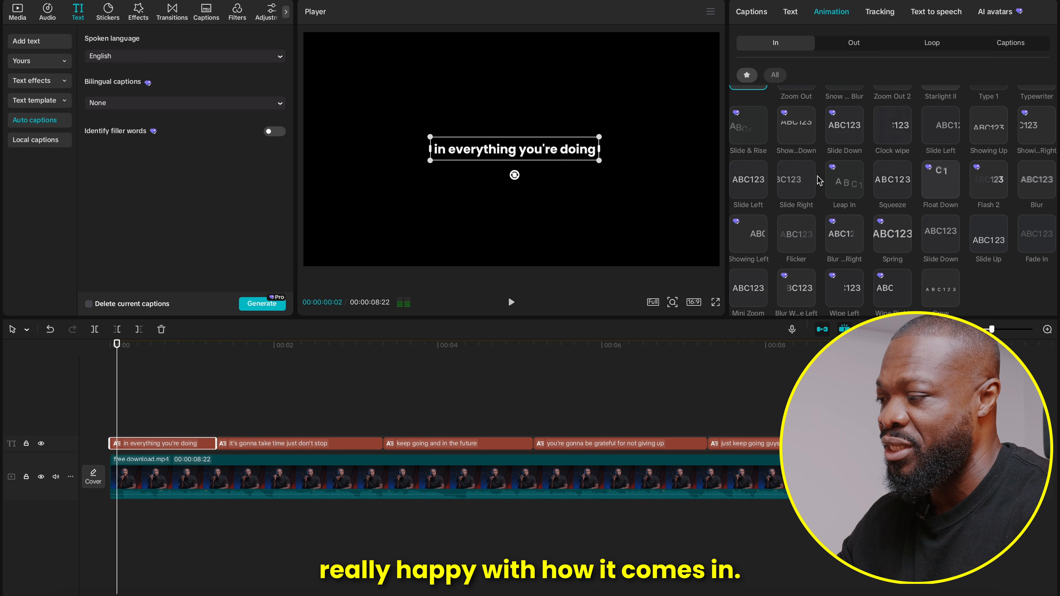
left_click(790, 12)
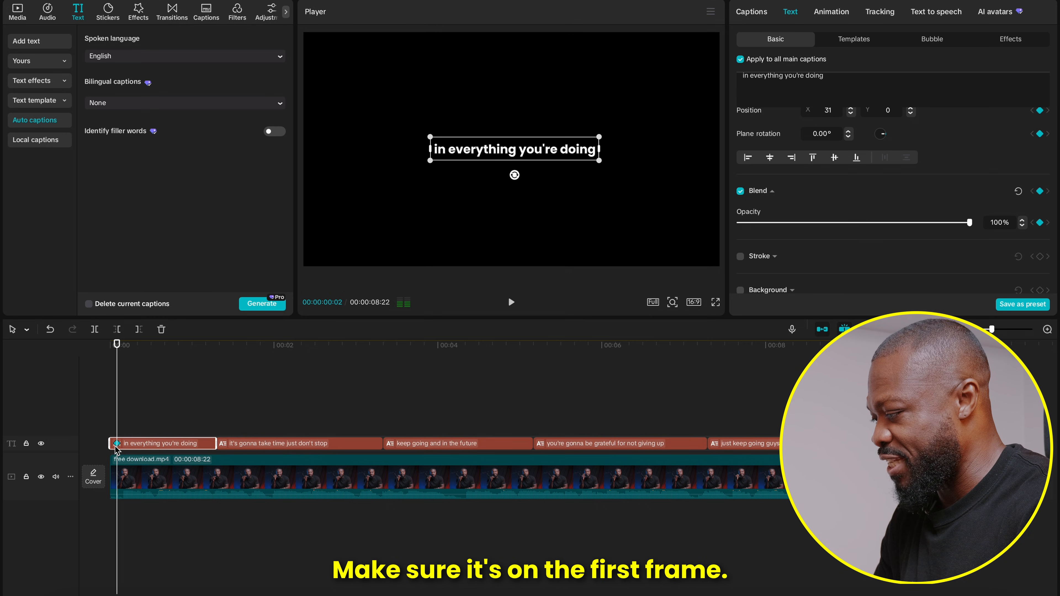
- Keyframe the first caption's Position and Opacity so it rises from Y -200 to 0
left_click(113, 344)
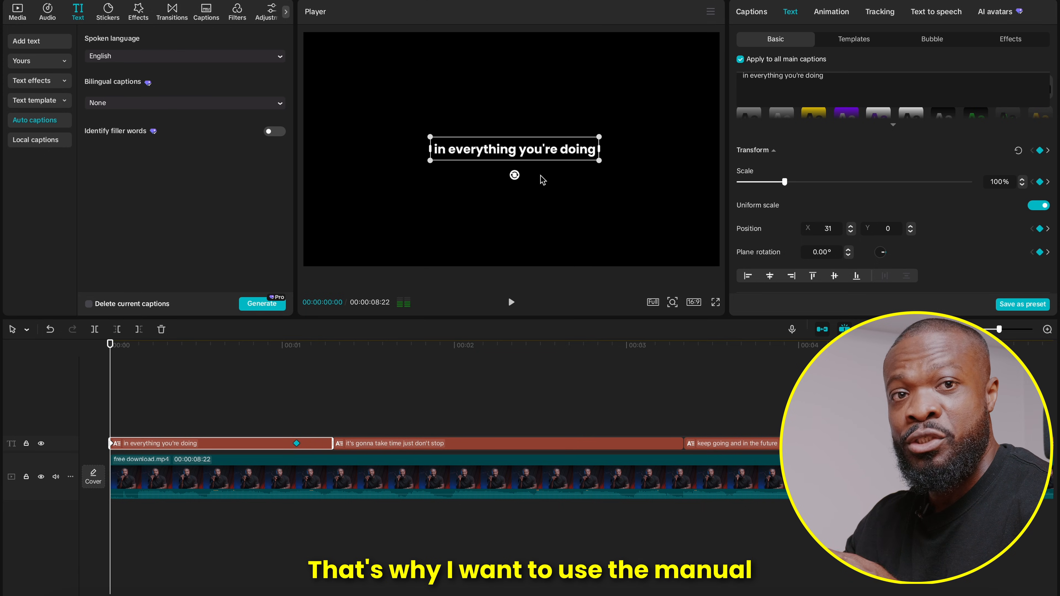
mouse_move(894, 227)
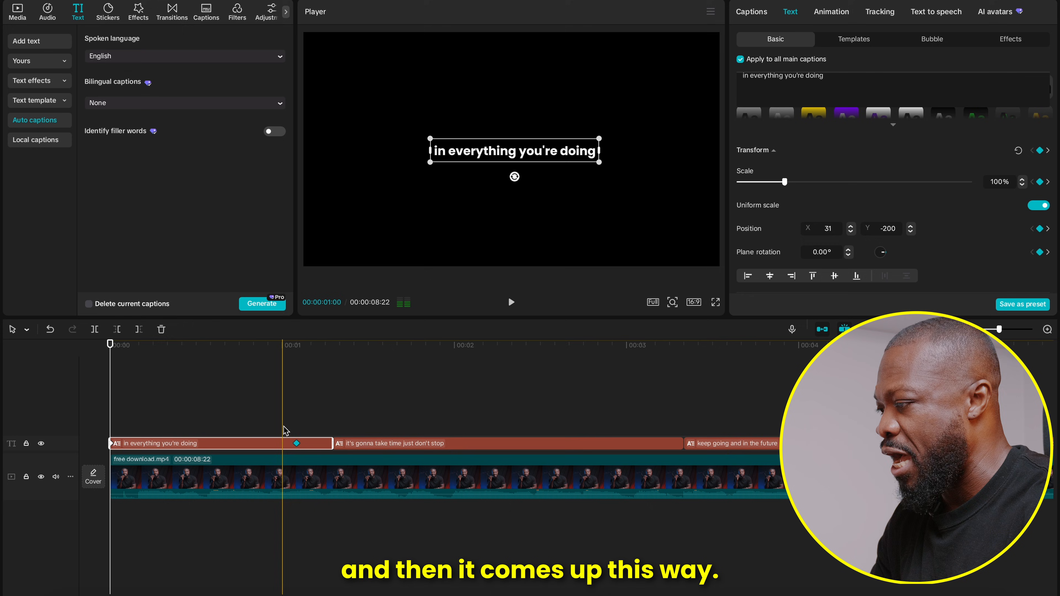
scroll("down", 3)
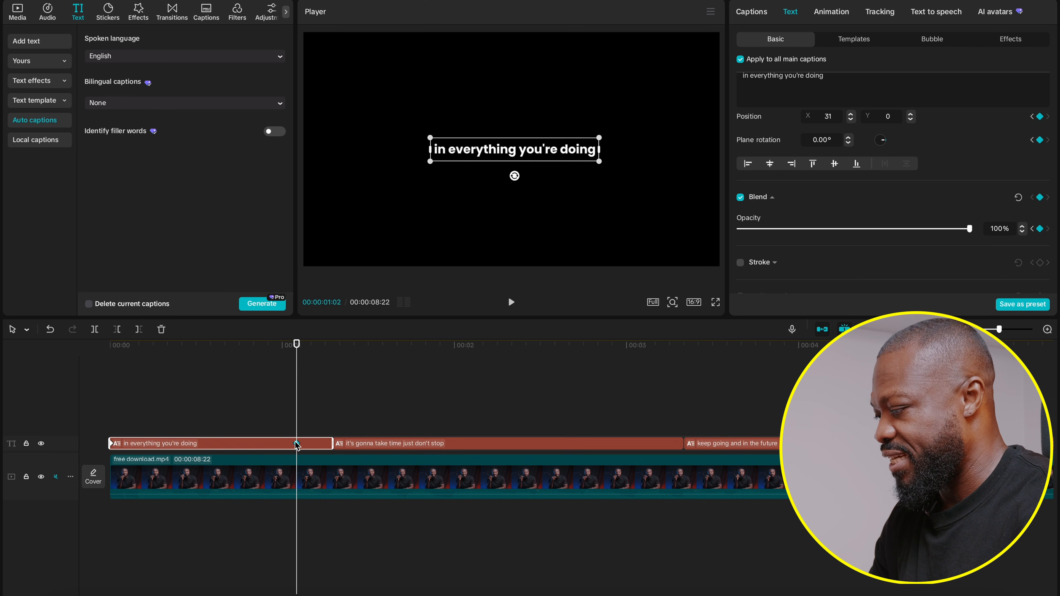
- Set the first caption keyframe's speed curve to Ease from the preset curves
right_click(295, 443)
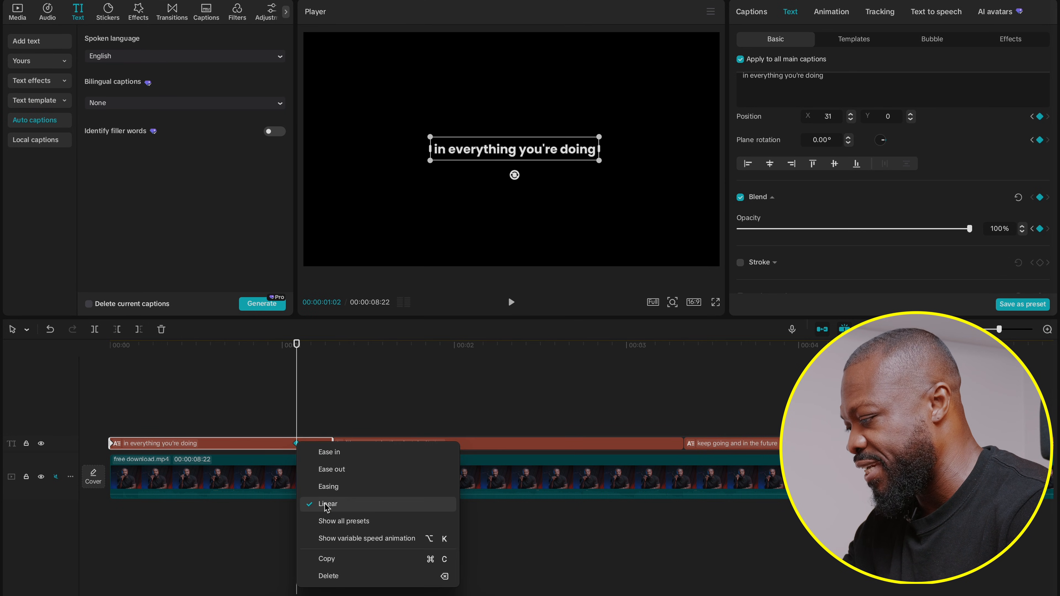
left_click(344, 520)
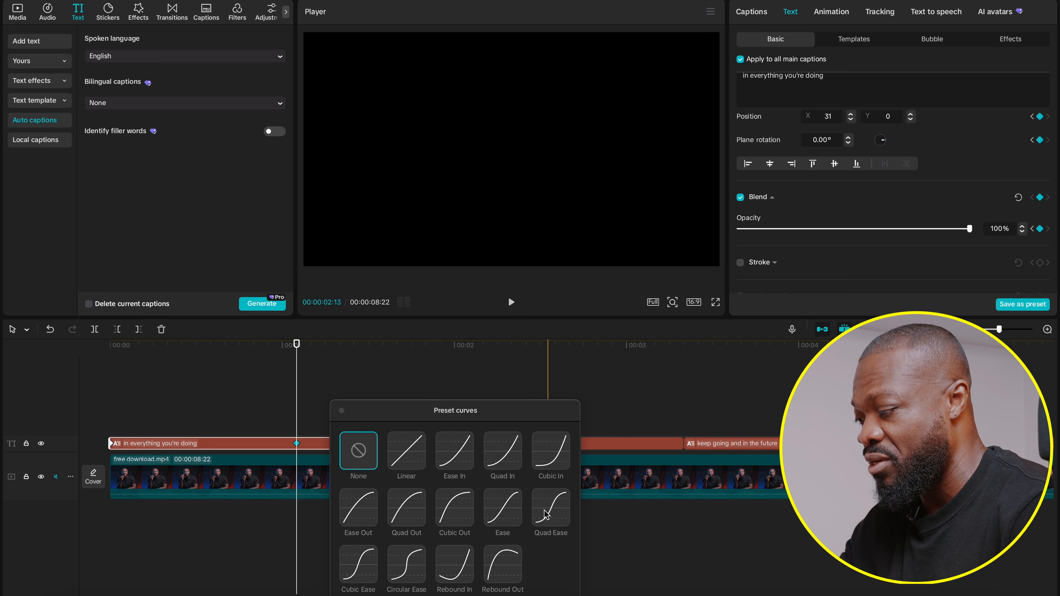
left_click(550, 508)
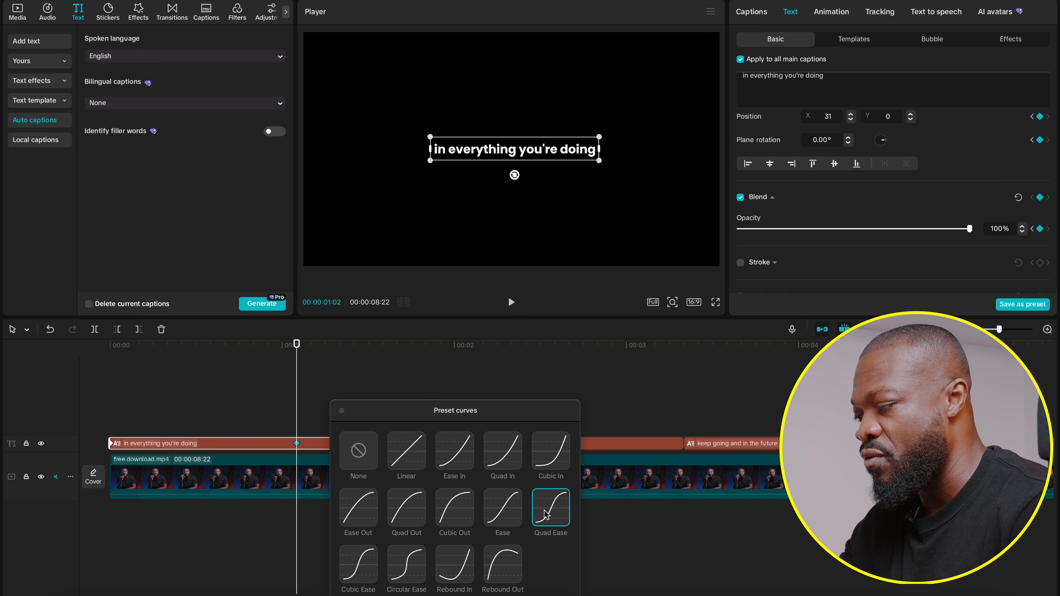
left_click(502, 508)
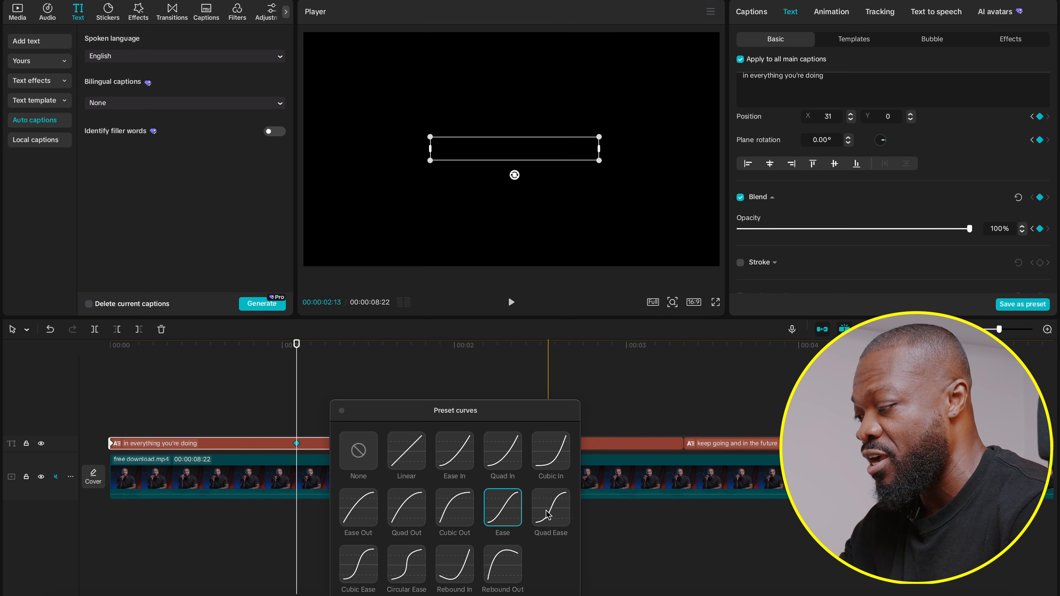
left_click(550, 508)
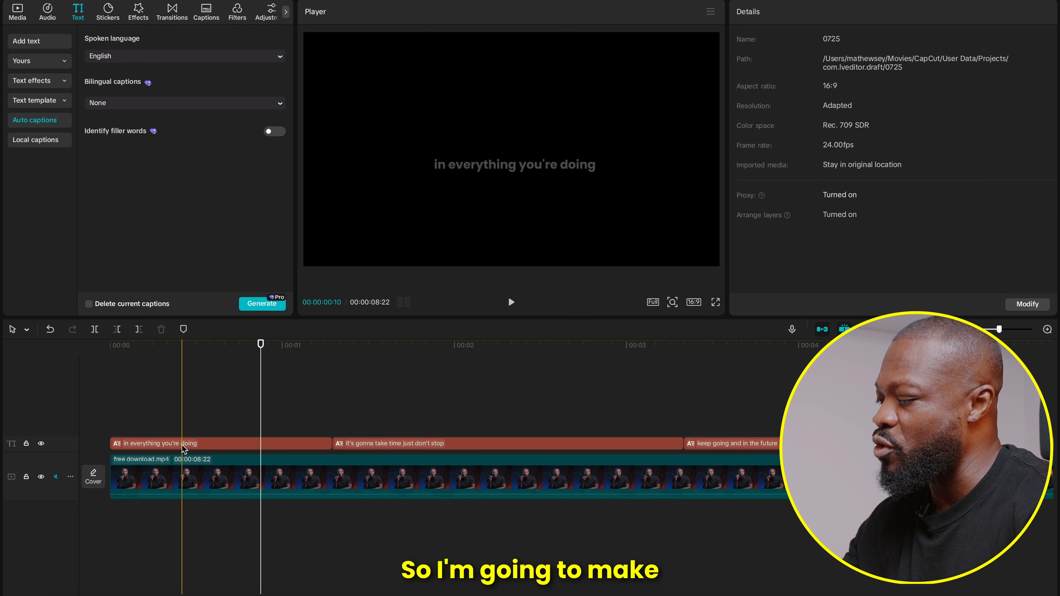
- Make the first caption a compound clip with a Rectangle mask
left_click(183, 444)
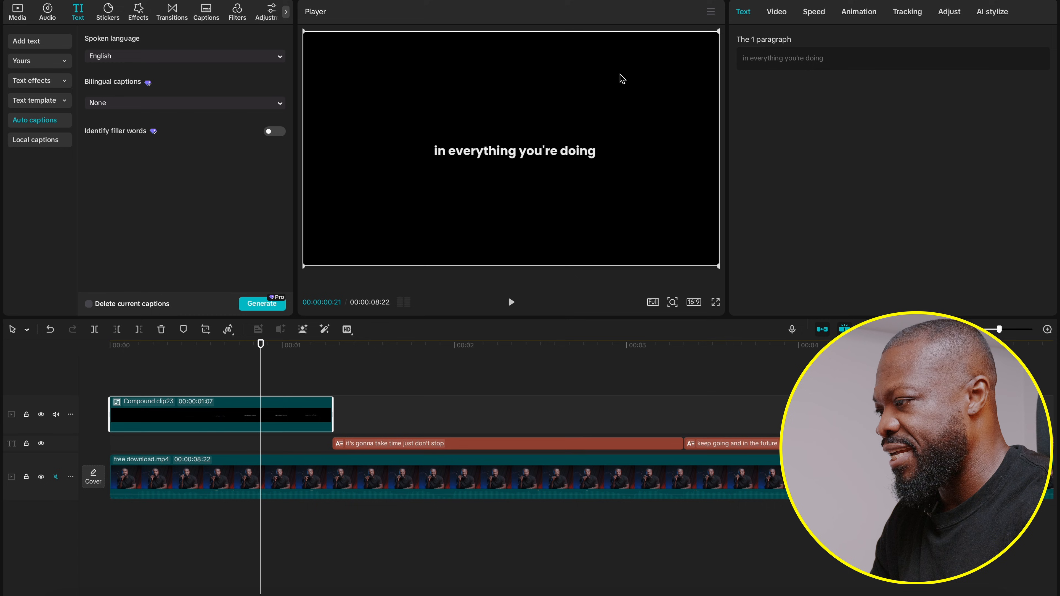
left_click(777, 12)
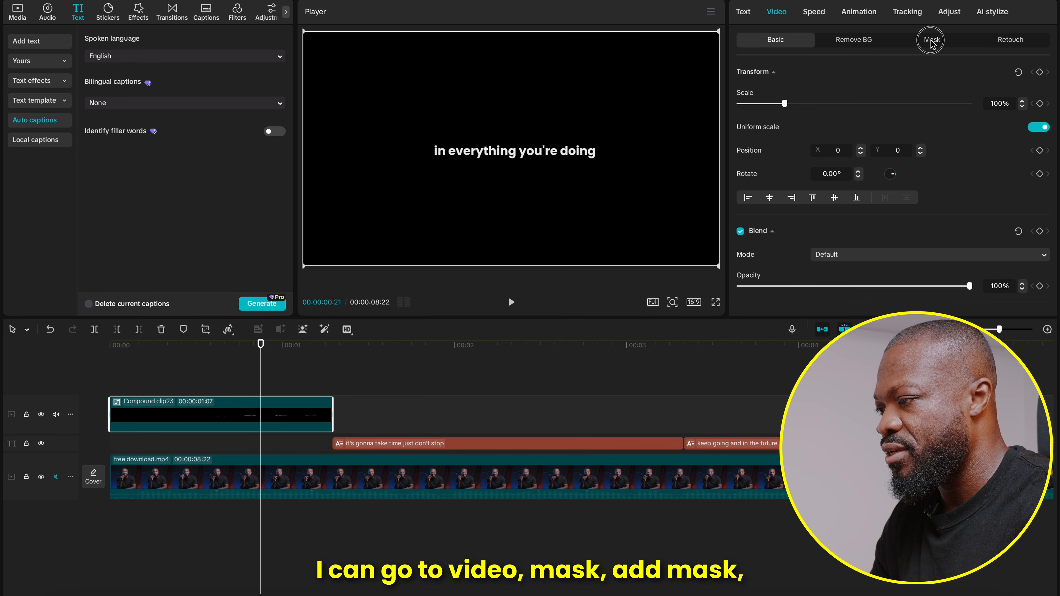
left_click(931, 39)
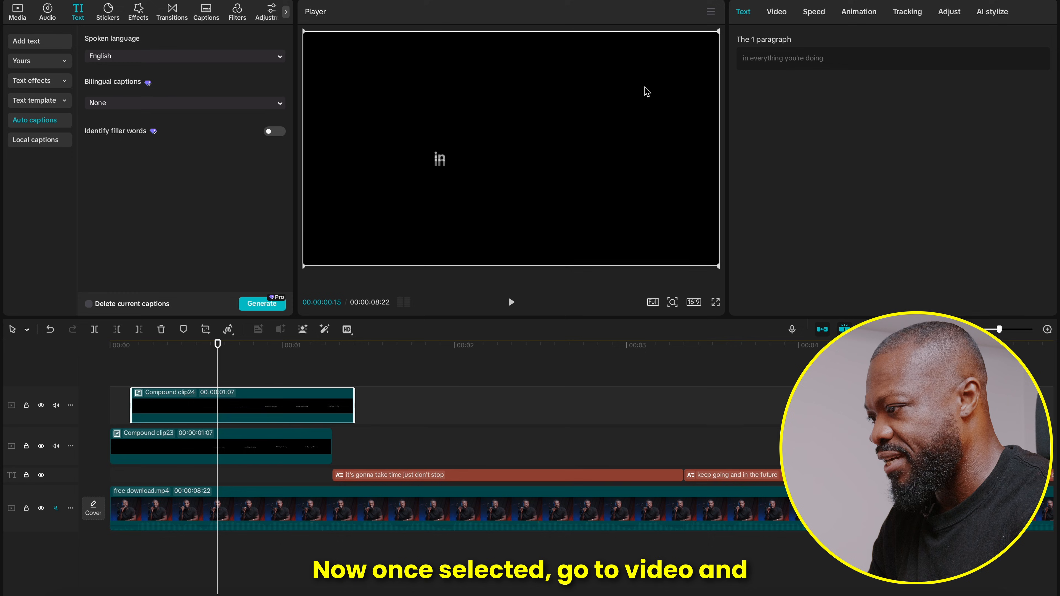
- Rectangle-mask the staggered second, third and fourth caption copies and play back
left_click(776, 11)
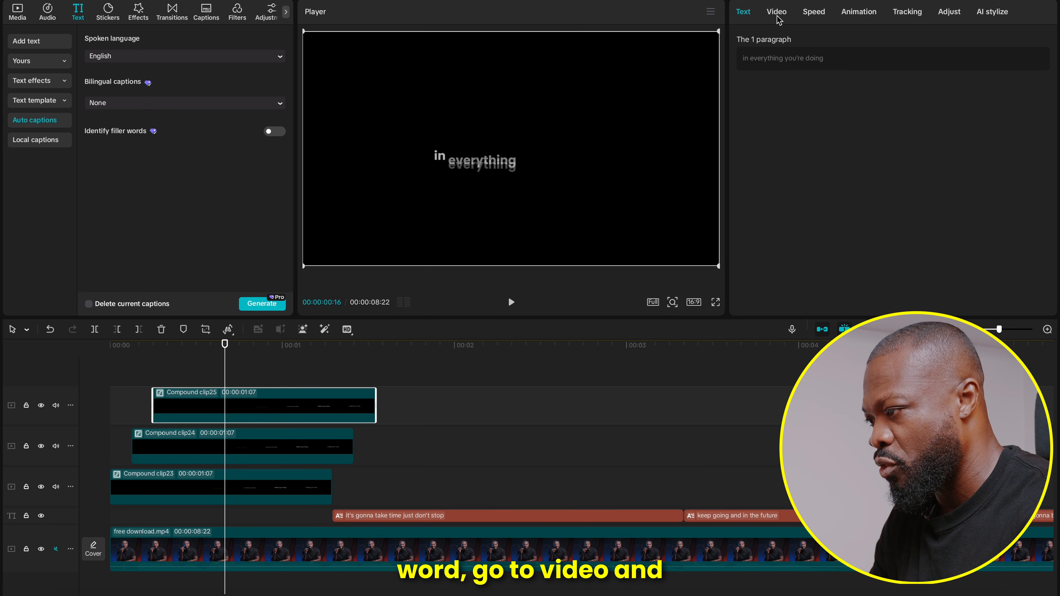
left_click(775, 12)
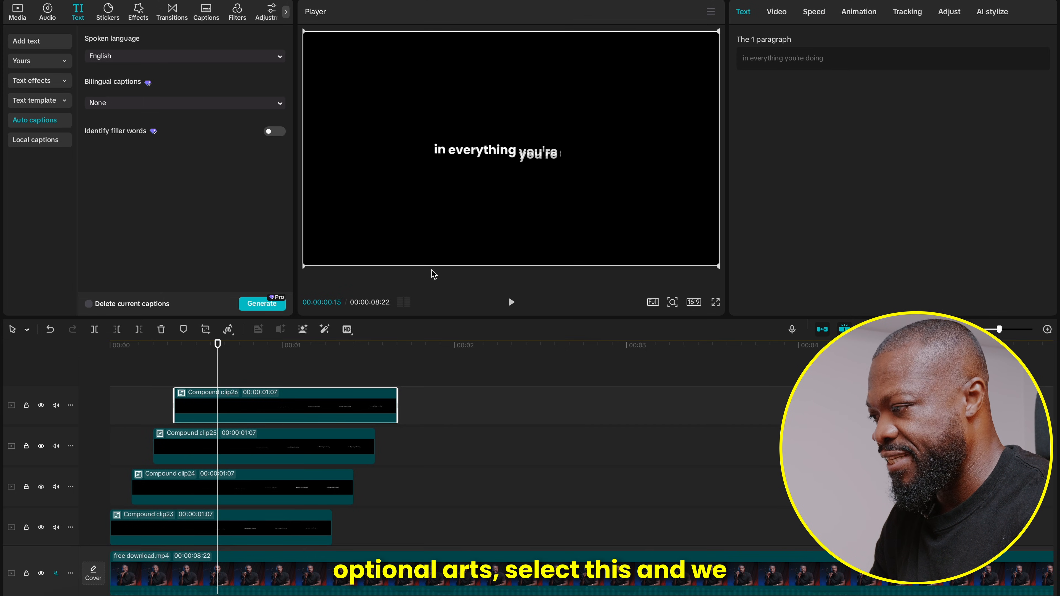
left_click(776, 12)
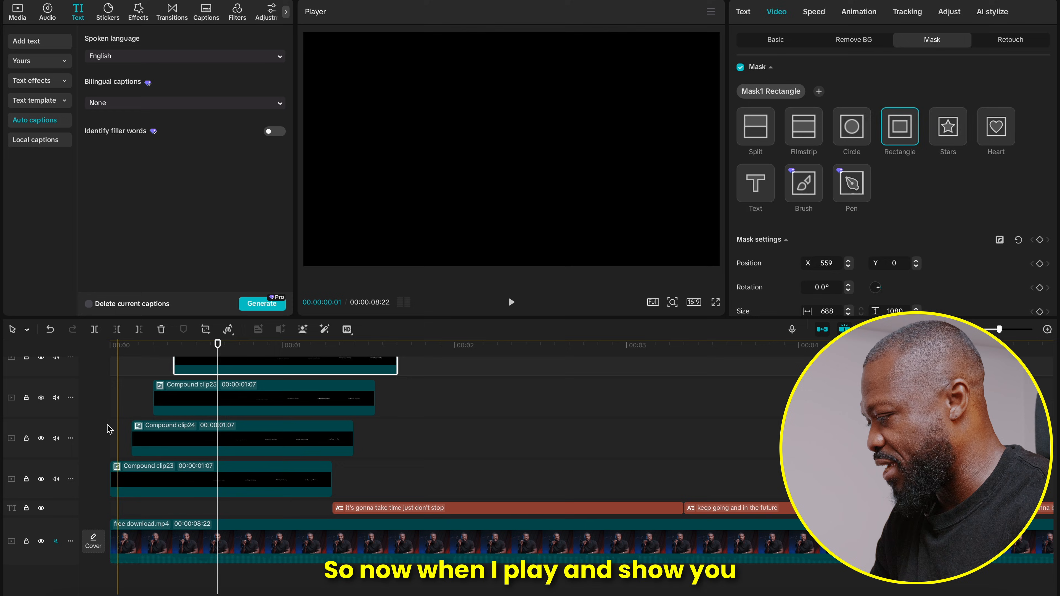
left_click(511, 302)
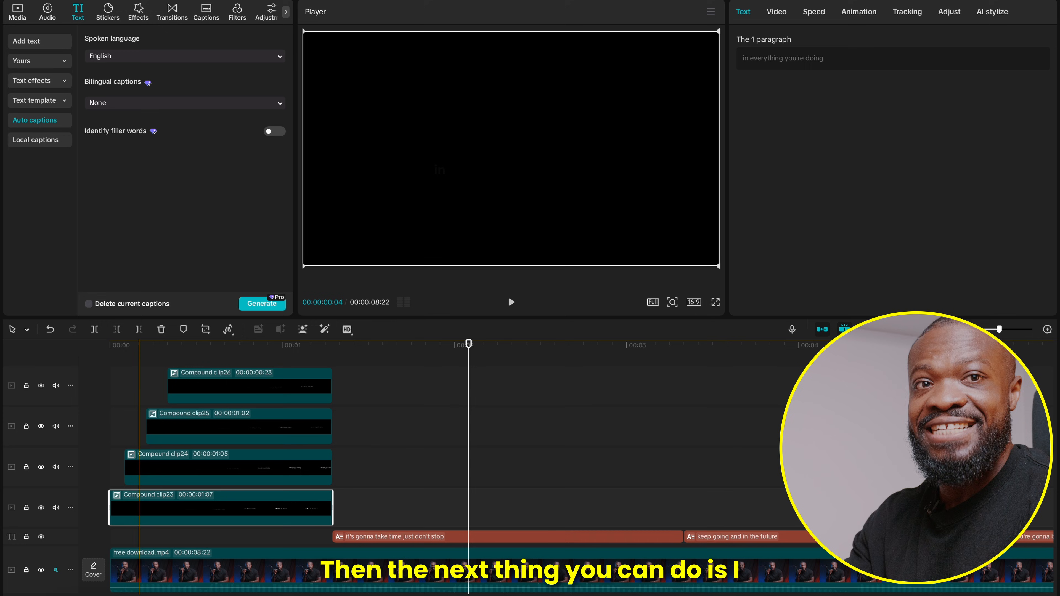
- Combine the staggered layers into one compound clip with Motion blur and preview
left_click(218, 514)
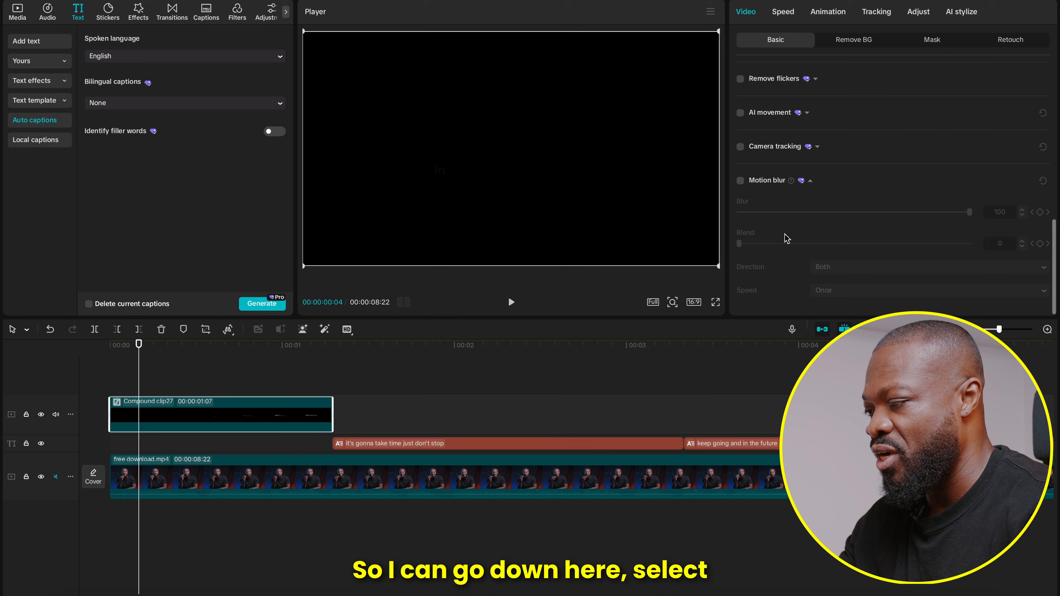
left_click(739, 180)
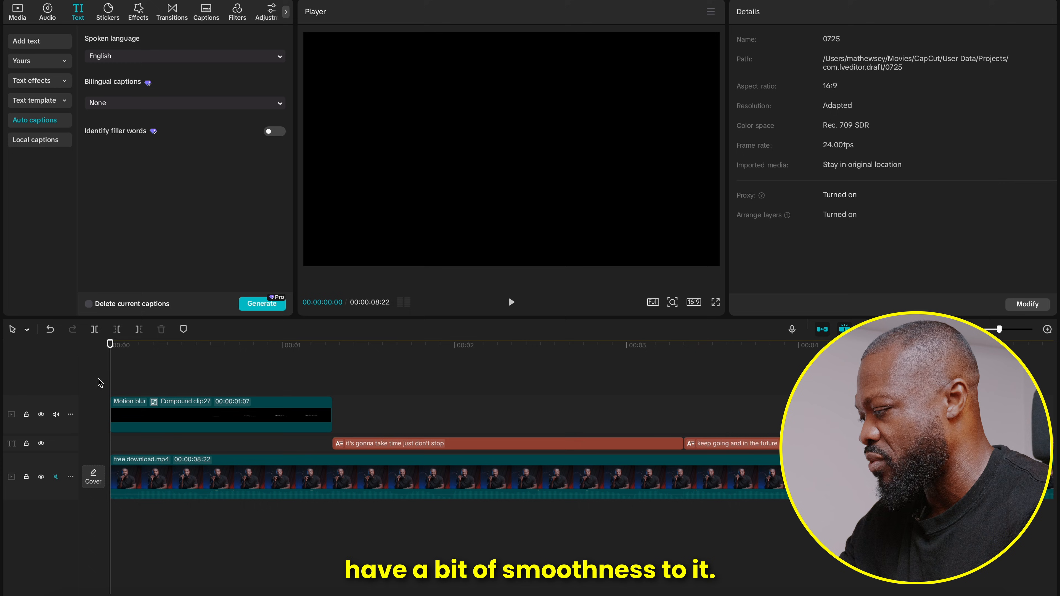
left_click(511, 302)
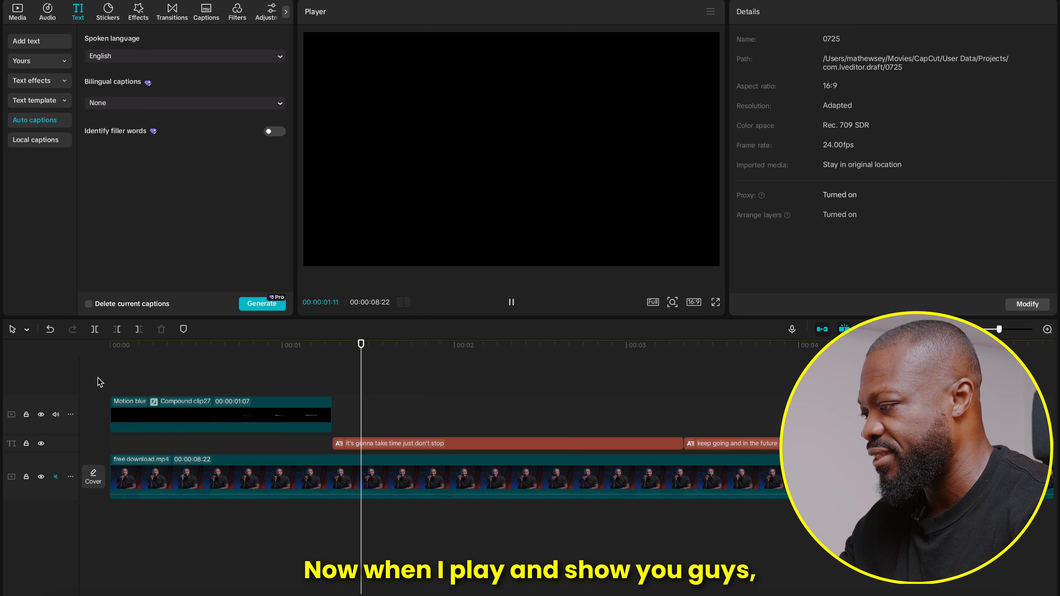